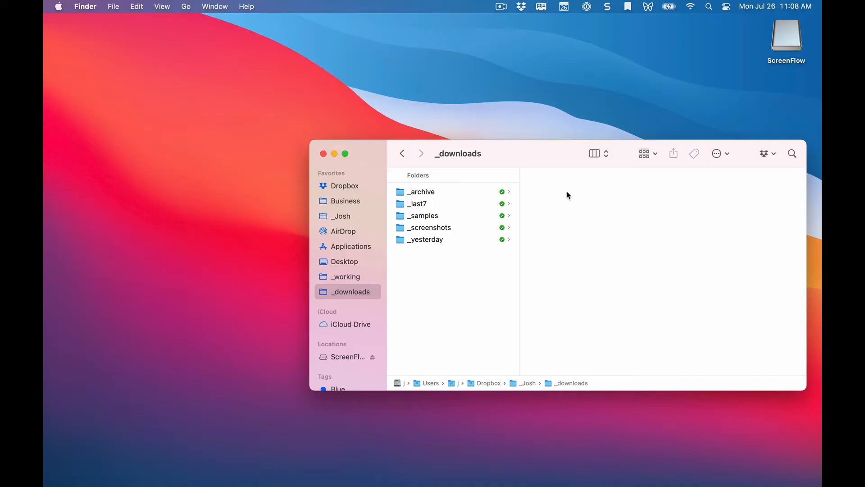
# Jump to the hidden user Library folder via Finder's Go menu with Option held
pyautogui.write('sp')
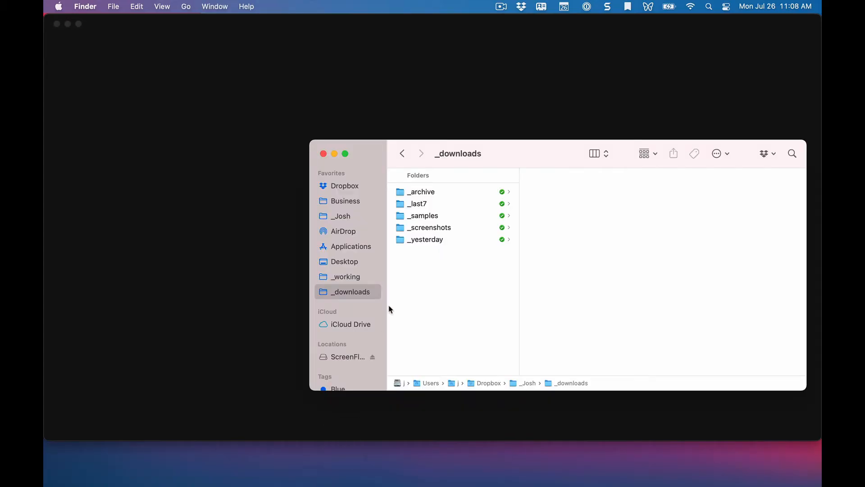
pyautogui.moveTo(194, 18)
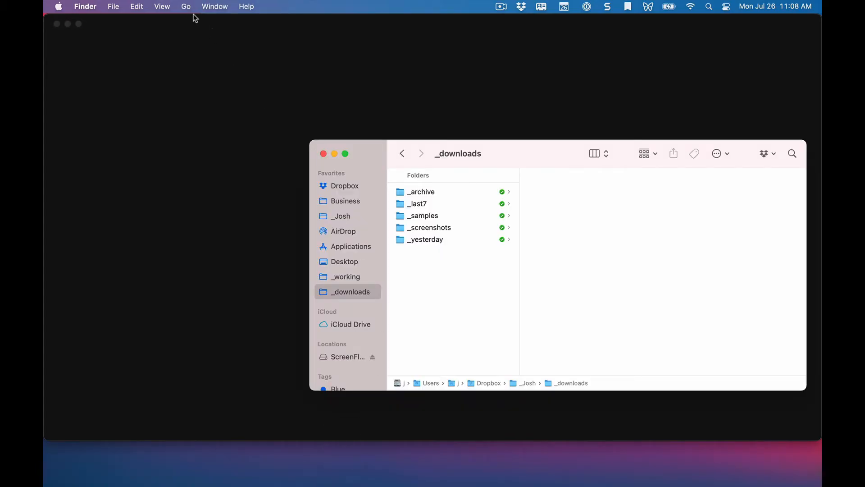
pyautogui.click(186, 6)
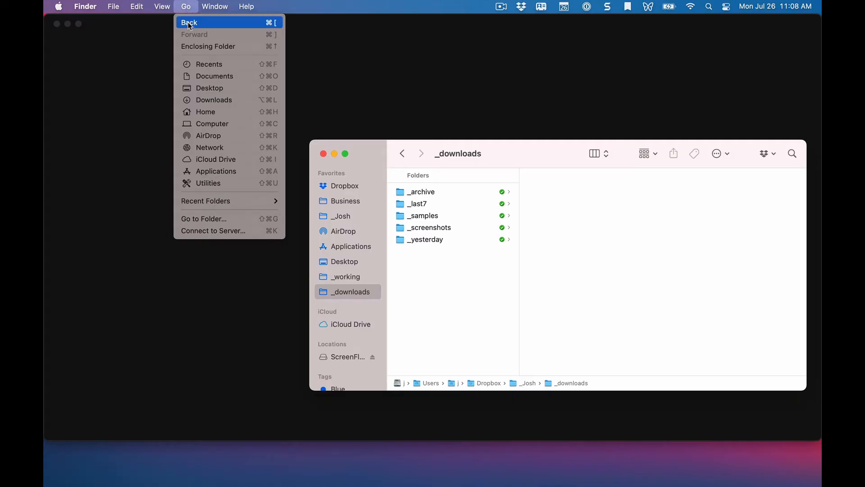
pyautogui.moveTo(209, 88)
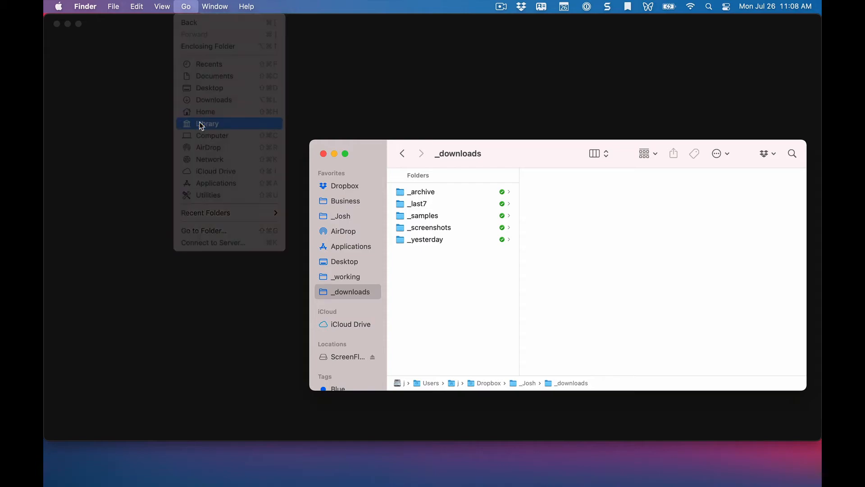
pyautogui.click(208, 123)
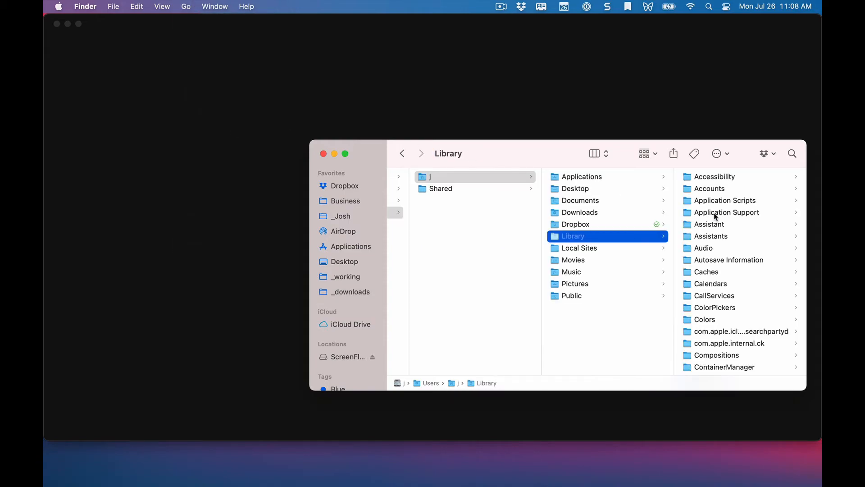
# Browse into Application Support > Spotify and move the prefs file to the Trash
pyautogui.click(727, 212)
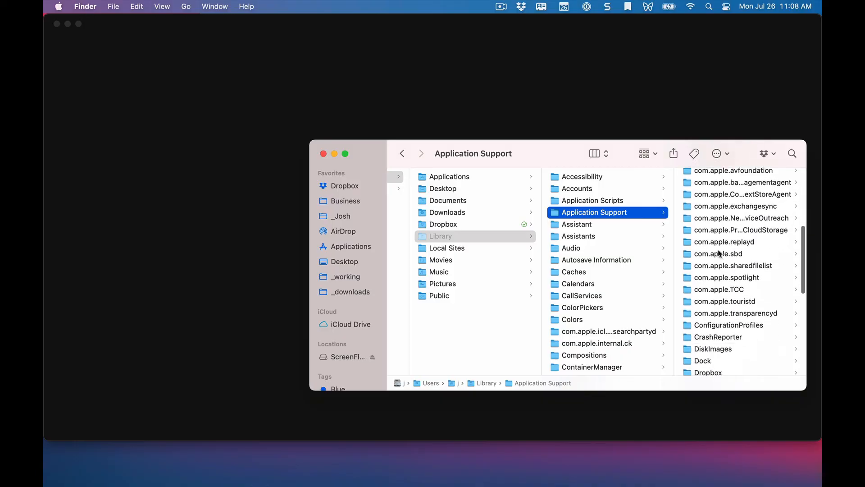
pyautogui.scroll(-3)
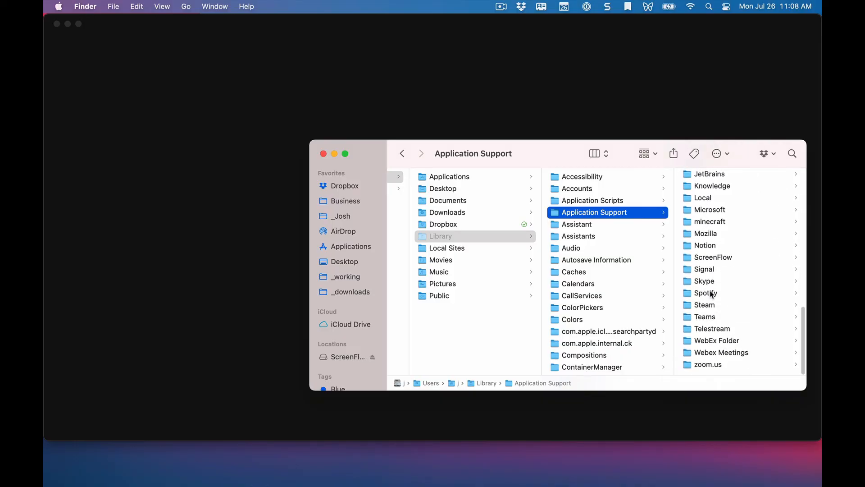
pyautogui.click(705, 293)
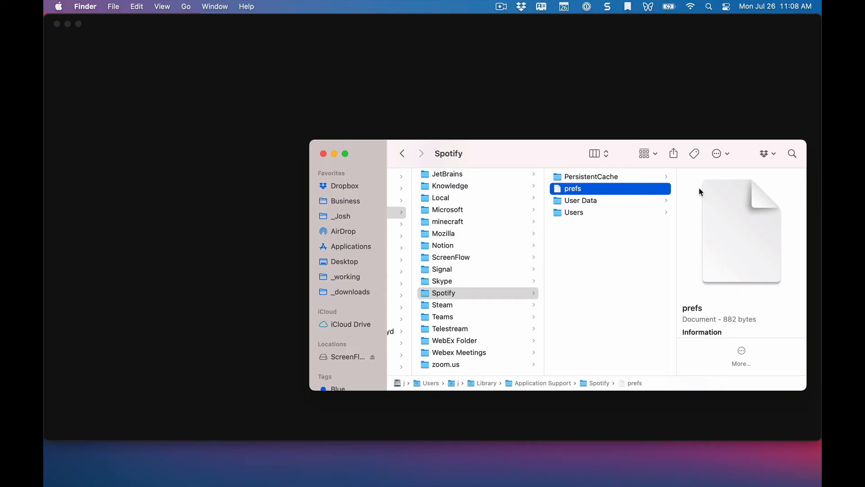
pyautogui.click(582, 188)
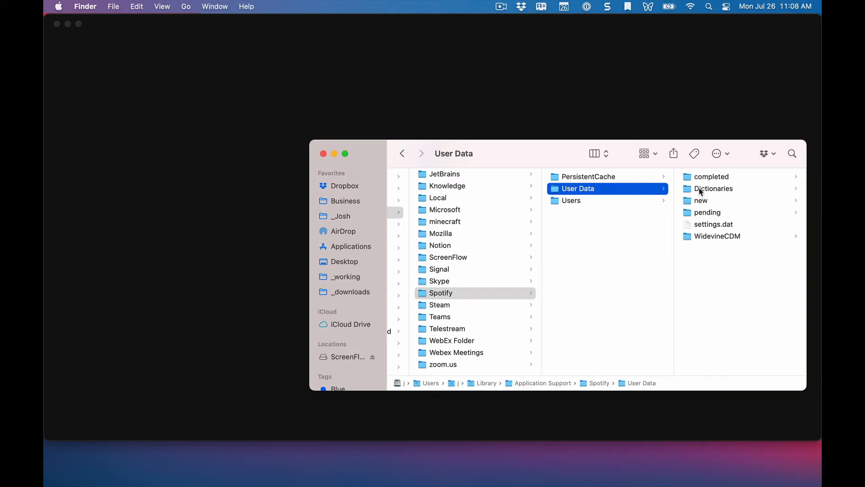
pyautogui.click(225, 211)
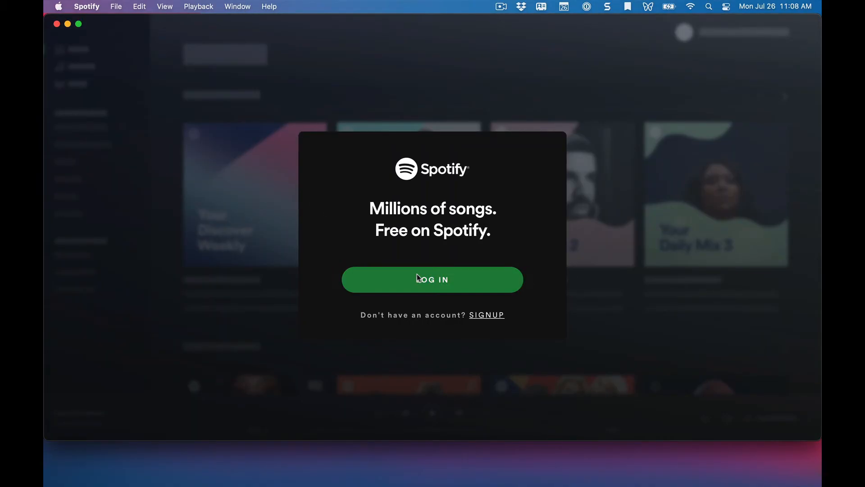
# Bring up Spotify's sign-in form asking for email or username and password
pyautogui.click(432, 280)
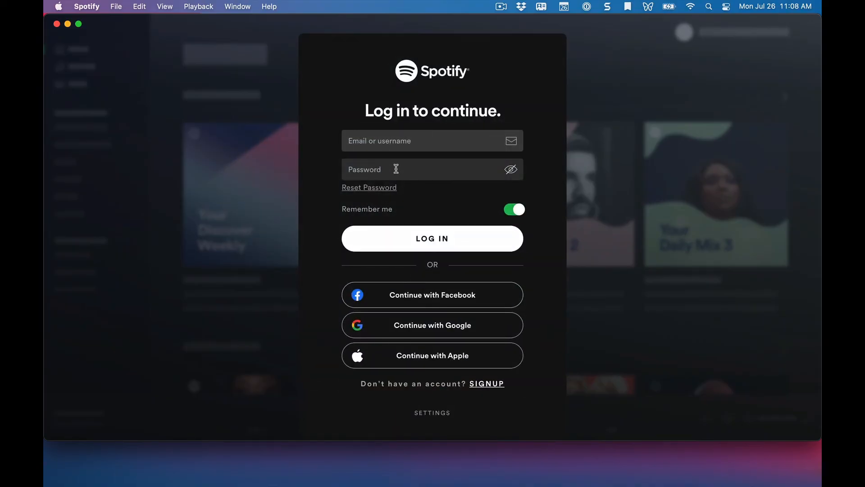